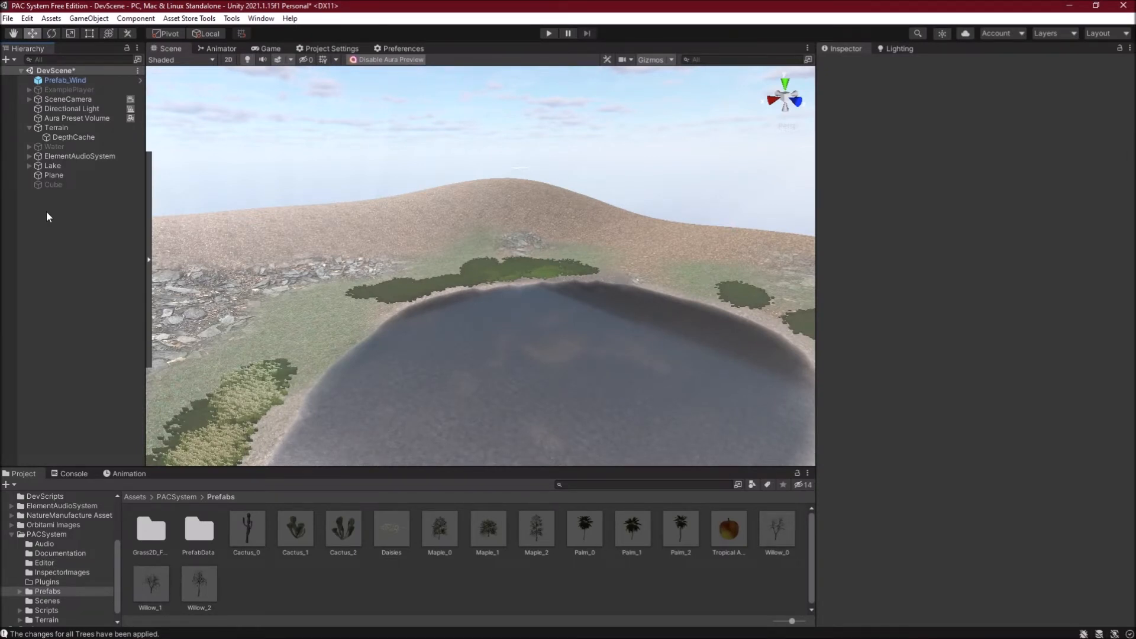
# Add the PAC System to the scene from the Orbitami Entertainment assets menu
pyautogui.click(51, 19)
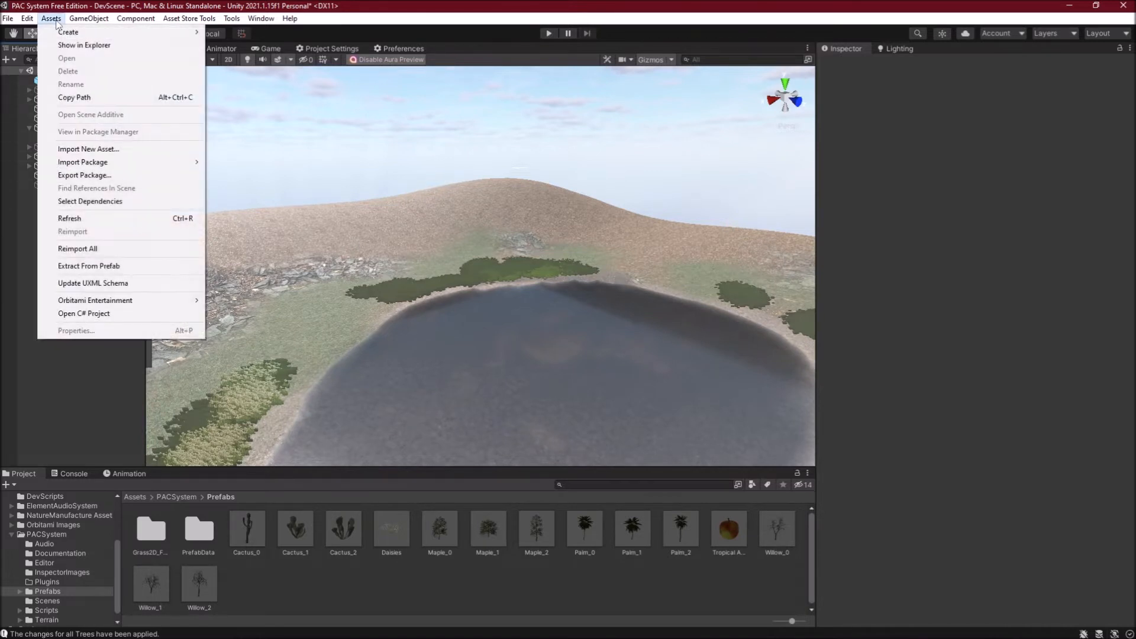
pyautogui.moveTo(88, 235)
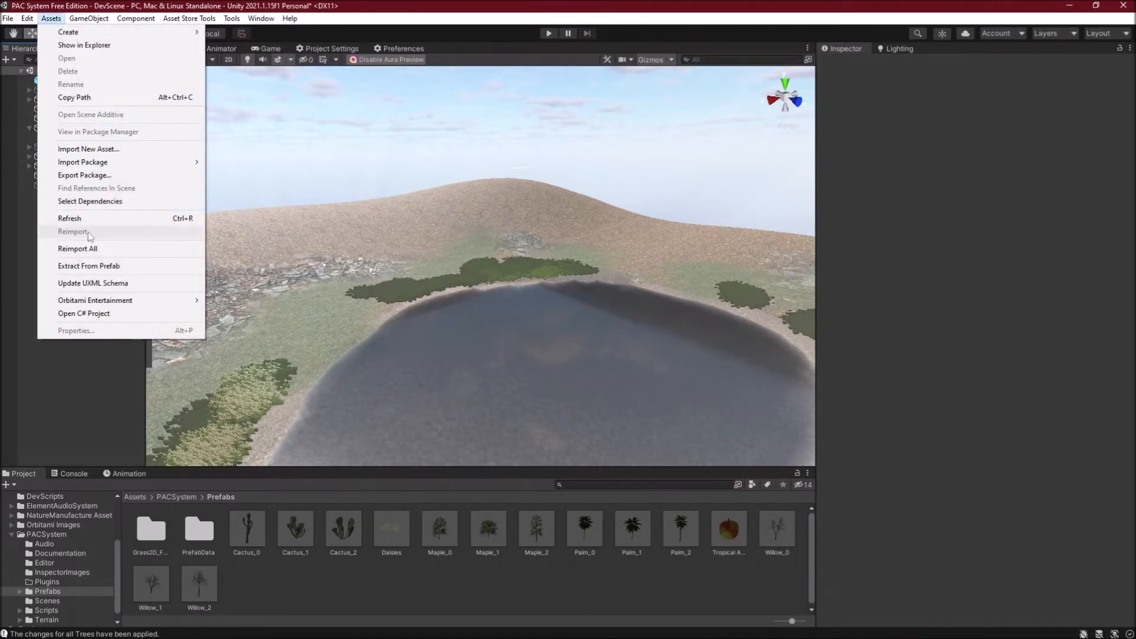
pyautogui.moveTo(95, 300)
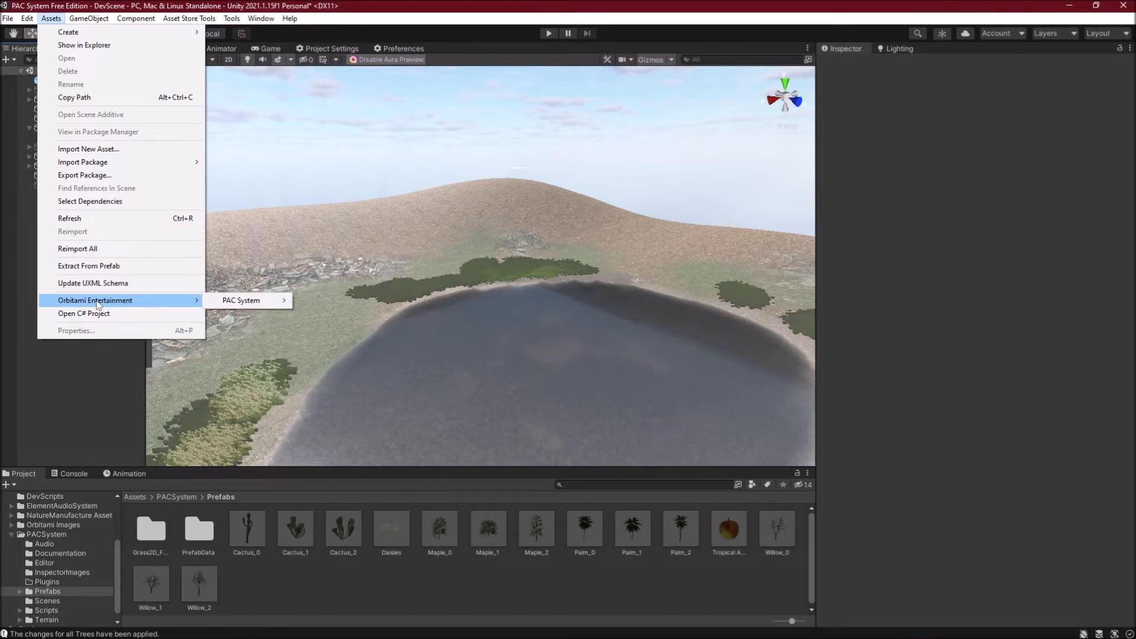
pyautogui.moveTo(240, 299)
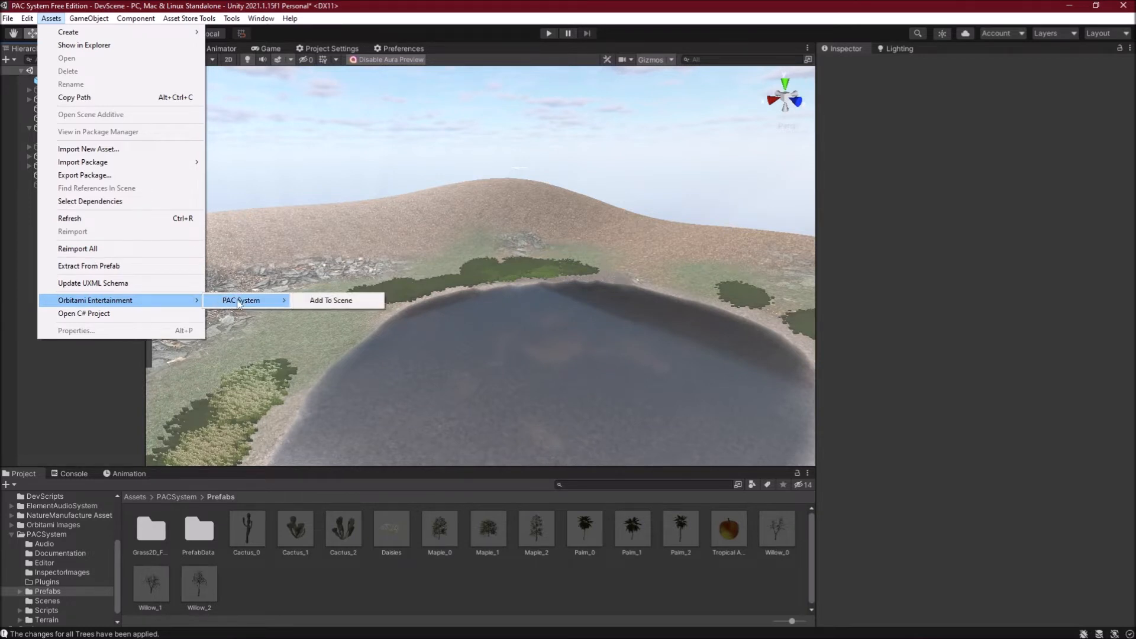
pyautogui.click(330, 300)
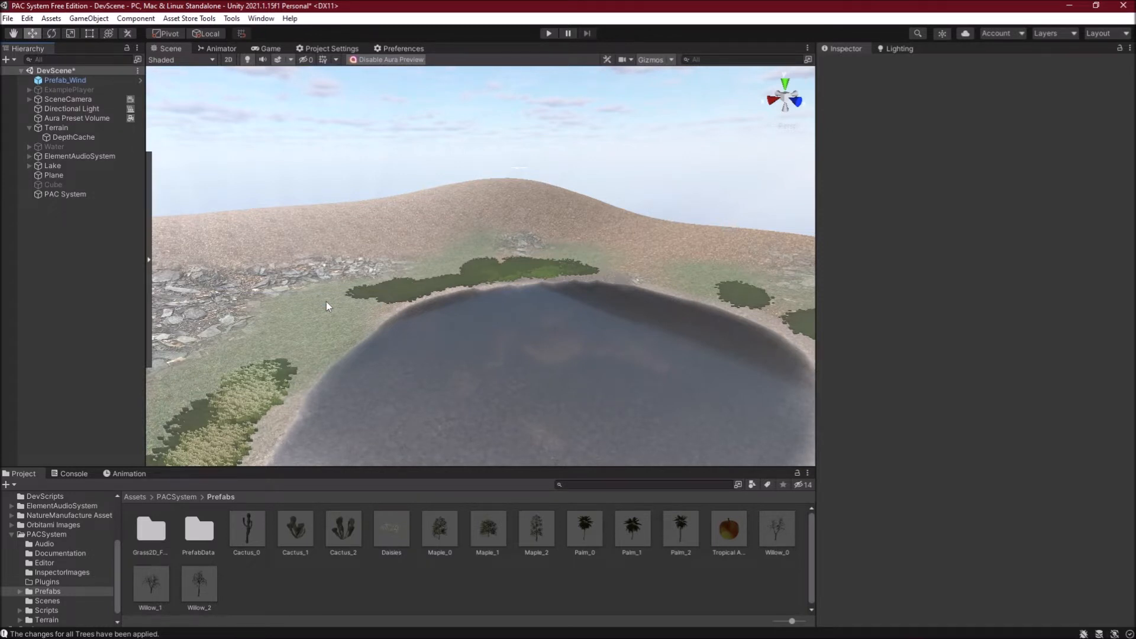
# Select PAC System in the Hierarchy to view its Point And Click System script
pyautogui.click(65, 194)
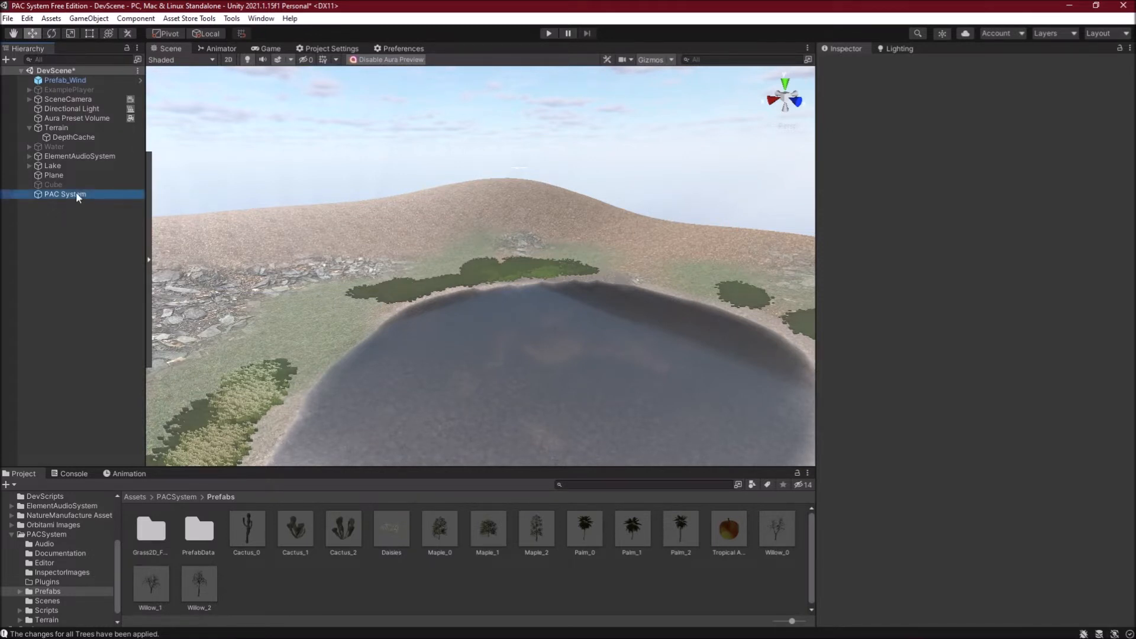
pyautogui.click(64, 194)
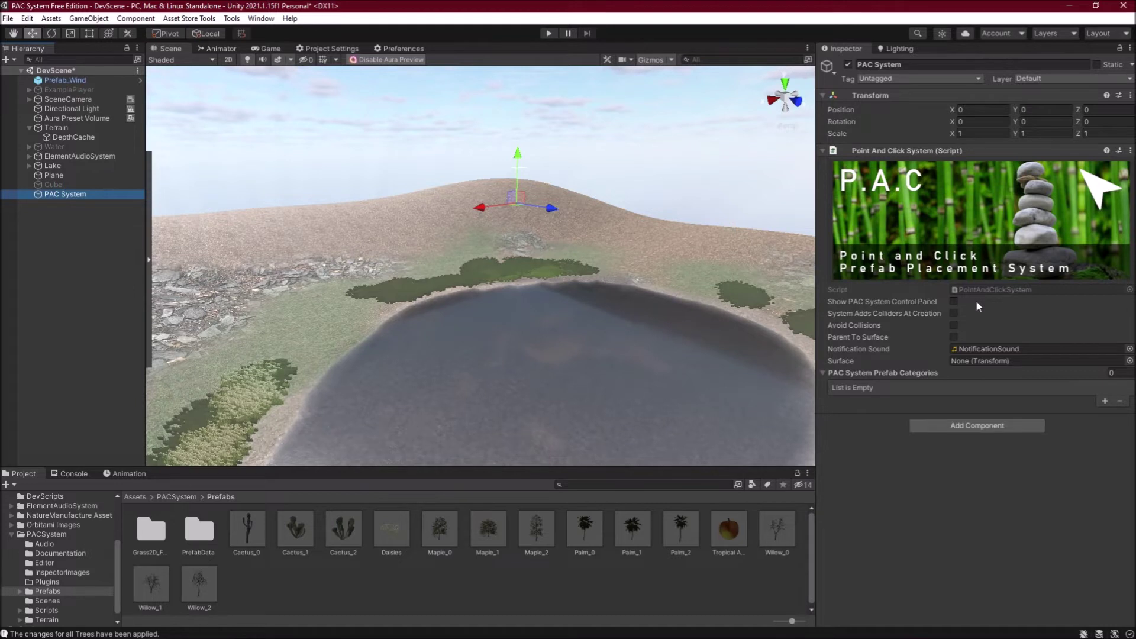
pyautogui.moveTo(968, 301)
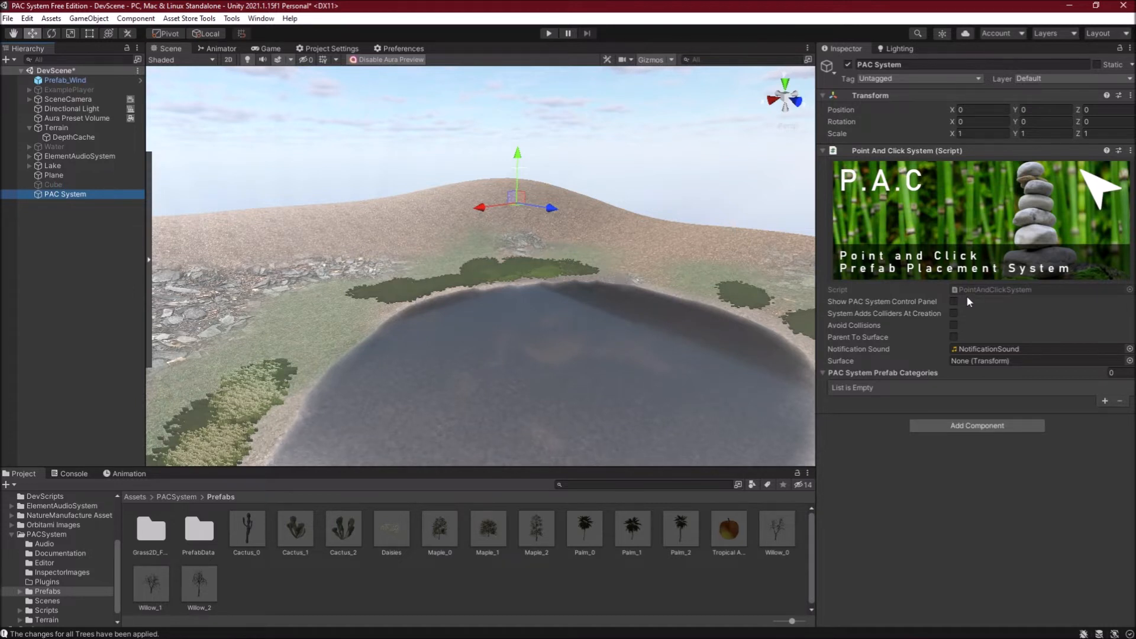
# Tick Show PAC System Control Panel in the Inspector
pyautogui.click(953, 301)
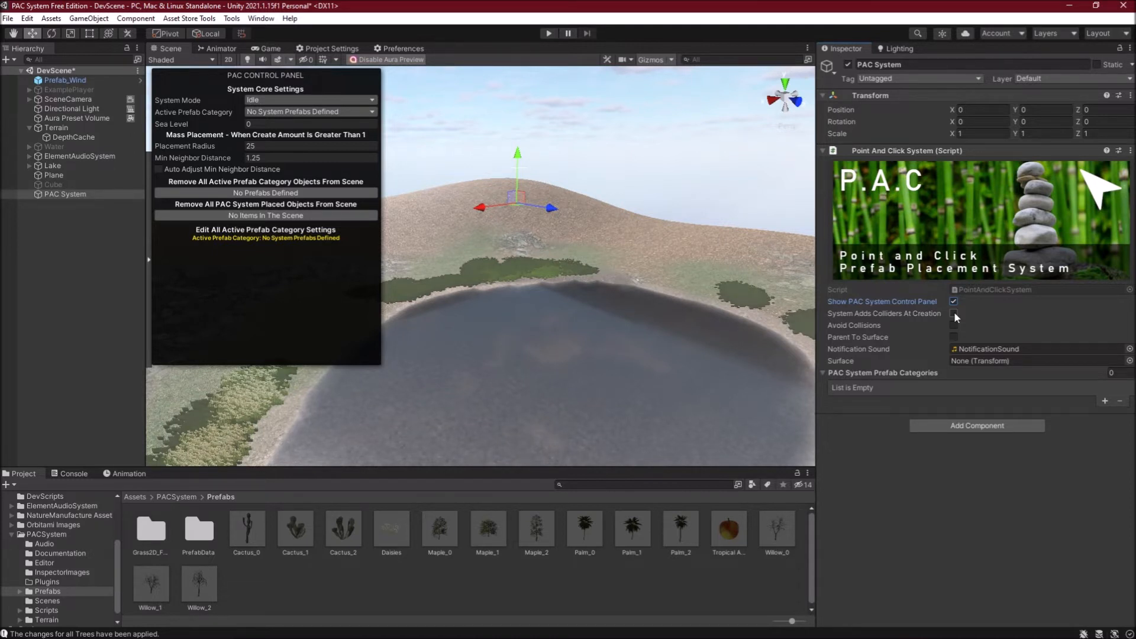
# Add a new prefab category under PAC System Prefab Categories
pyautogui.click(952, 313)
pyautogui.write('T')
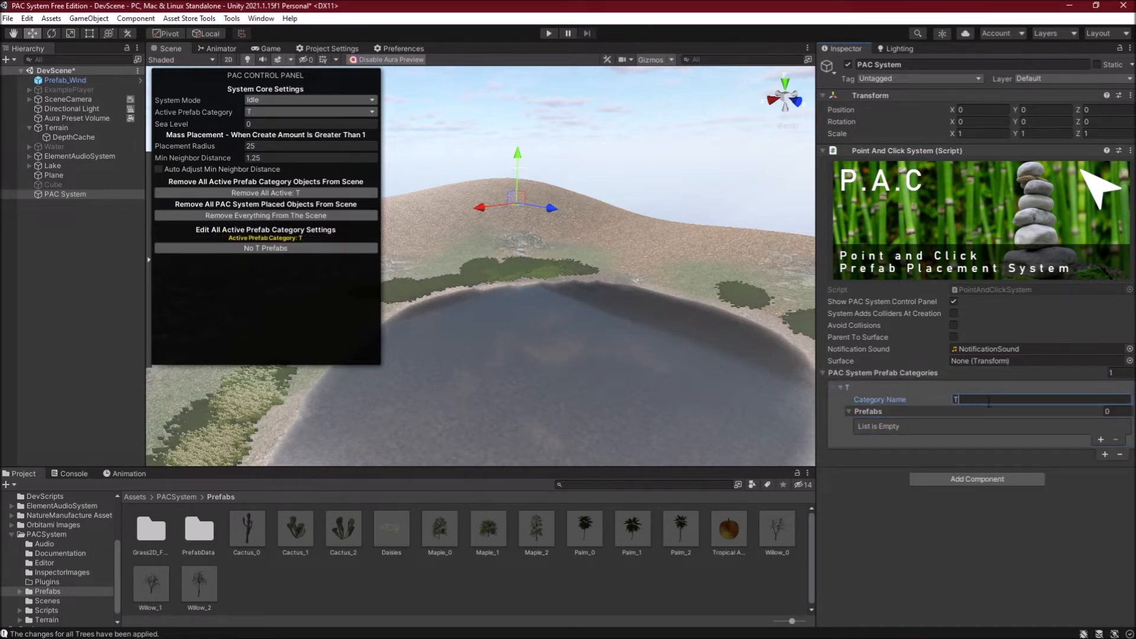
# Name the category Trees and add a prefab item named Maple Tree 0
pyautogui.write('rees')
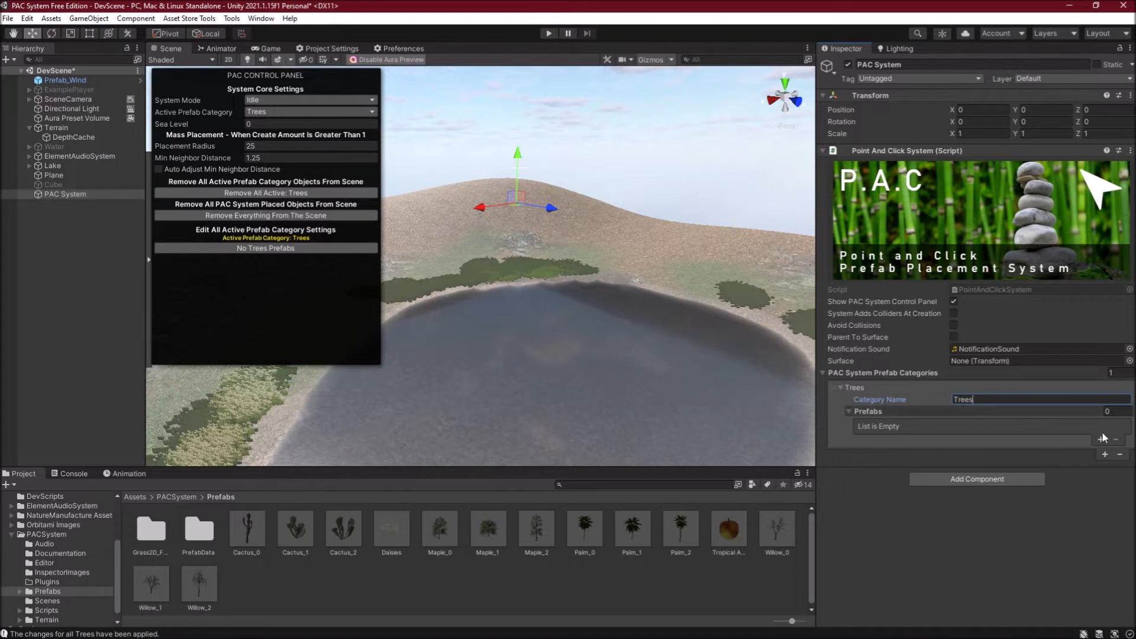
pyautogui.click(1102, 454)
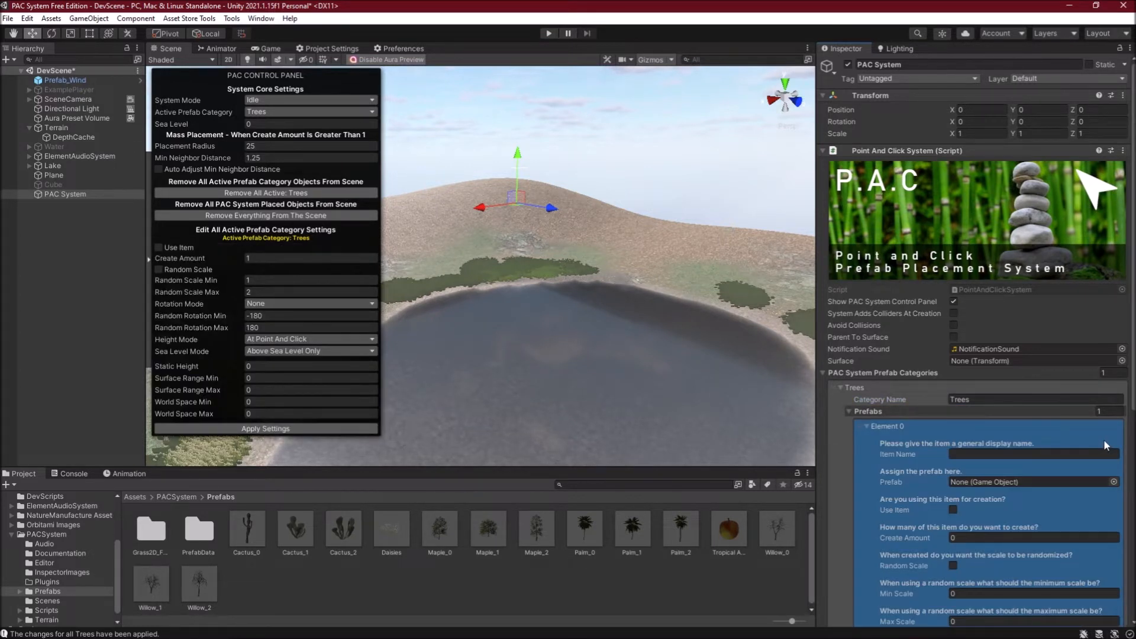
pyautogui.click(1033, 454)
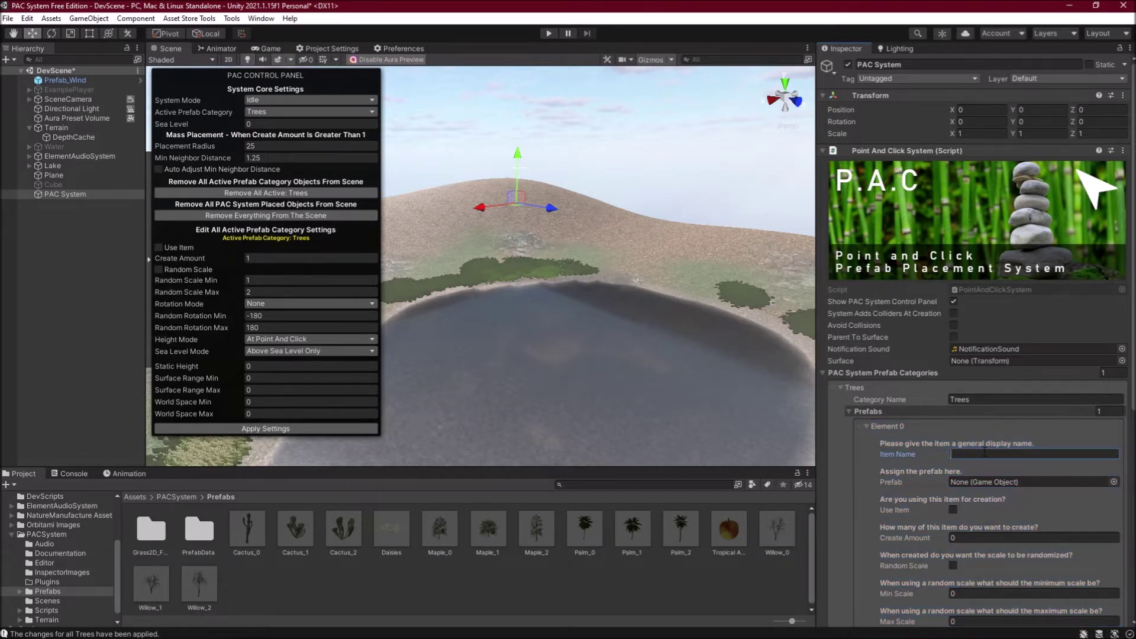
pyautogui.write('Maple Tree 0')
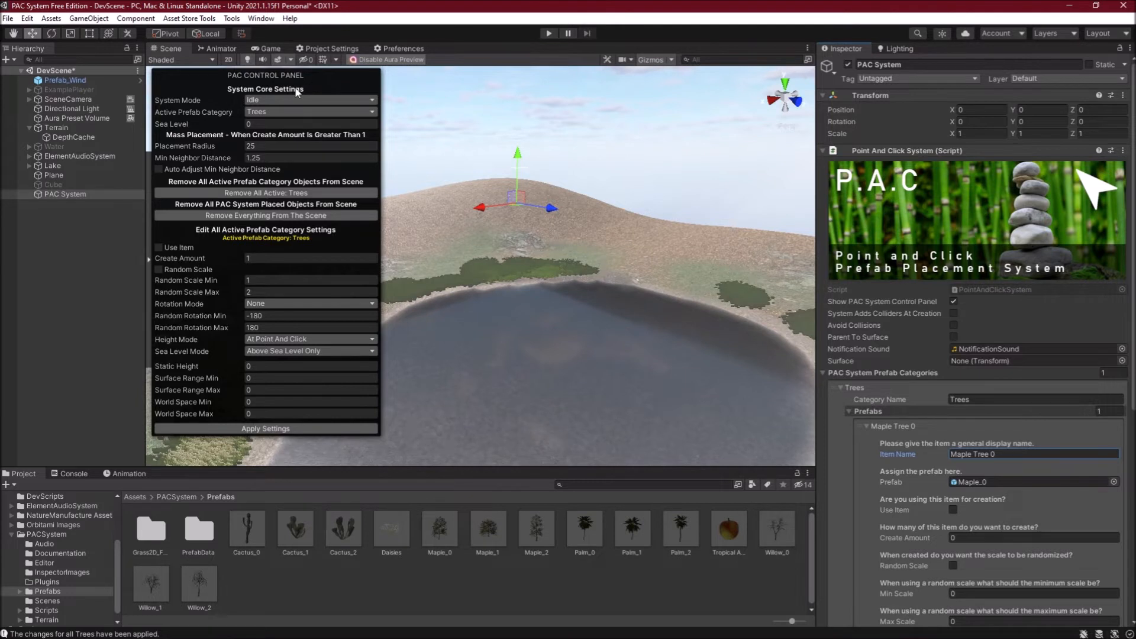
# Choose Create Mode from the PAC Control Panel's System Mode dropdown
pyautogui.click(310, 100)
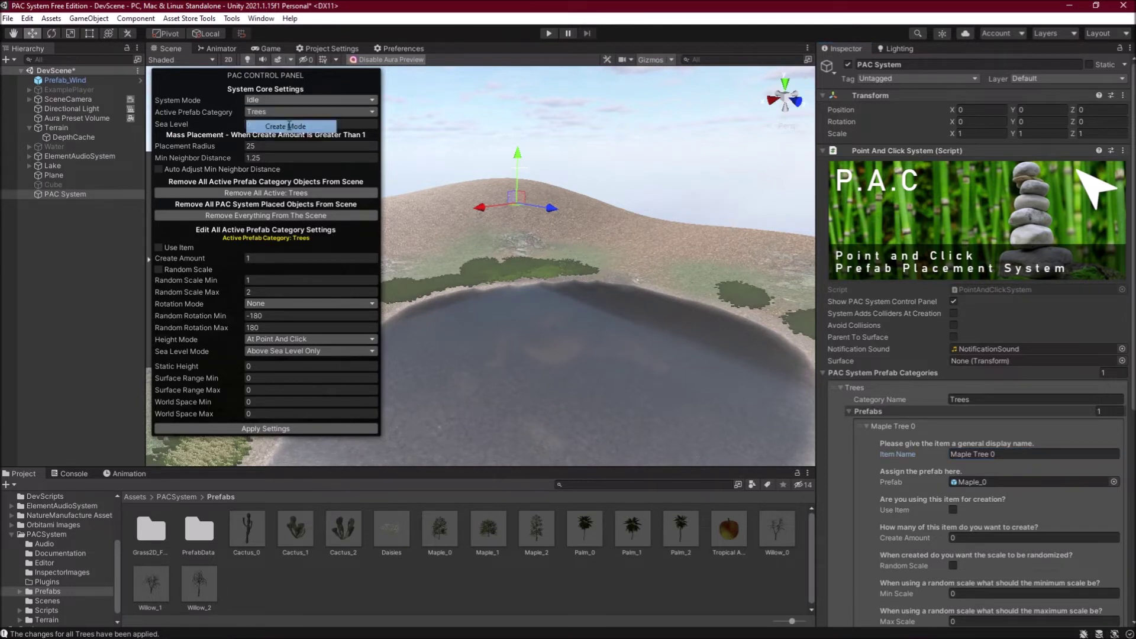
pyautogui.click(290, 126)
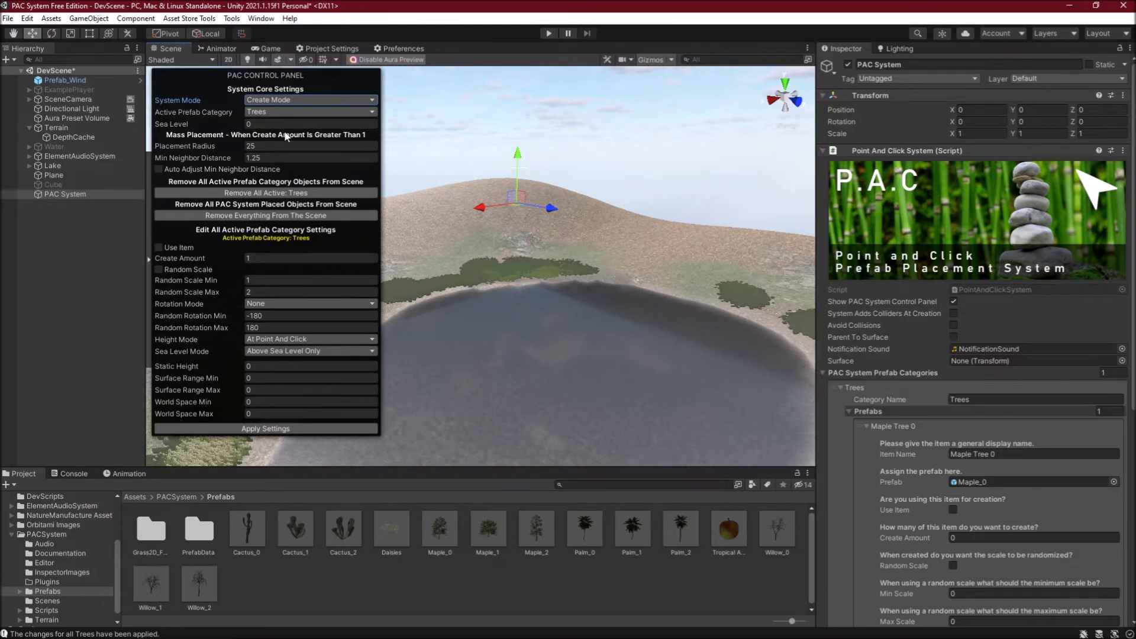
# Set the PAC System's Surface field to the Terrain
pyautogui.click(294, 133)
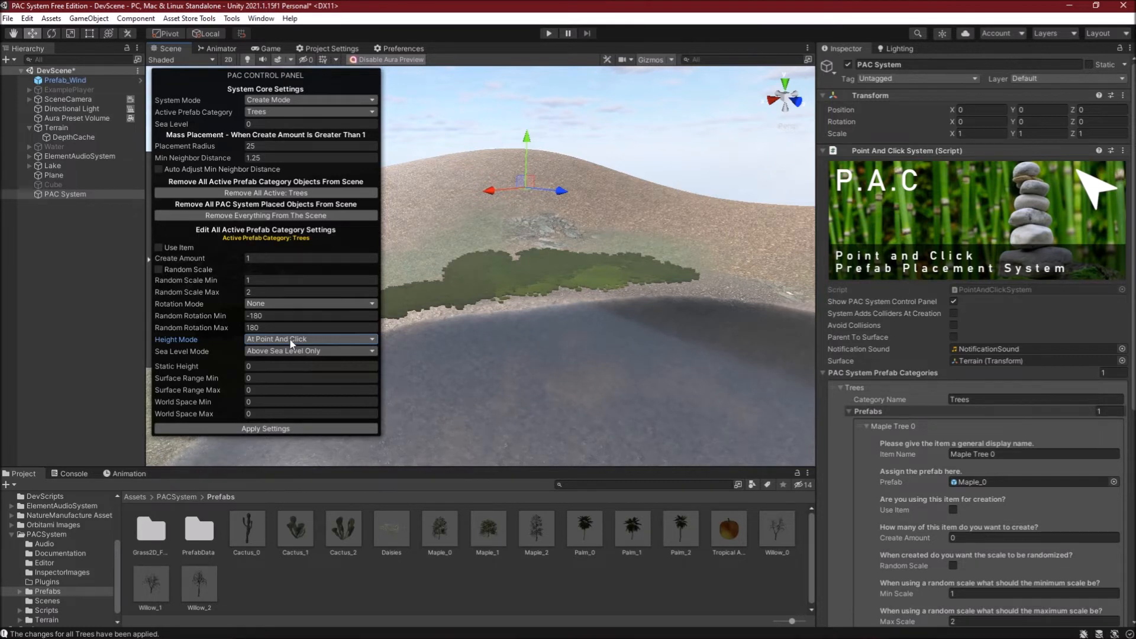
# Open the Height Mode dropdown in the PAC Control Panel
pyautogui.click(310, 339)
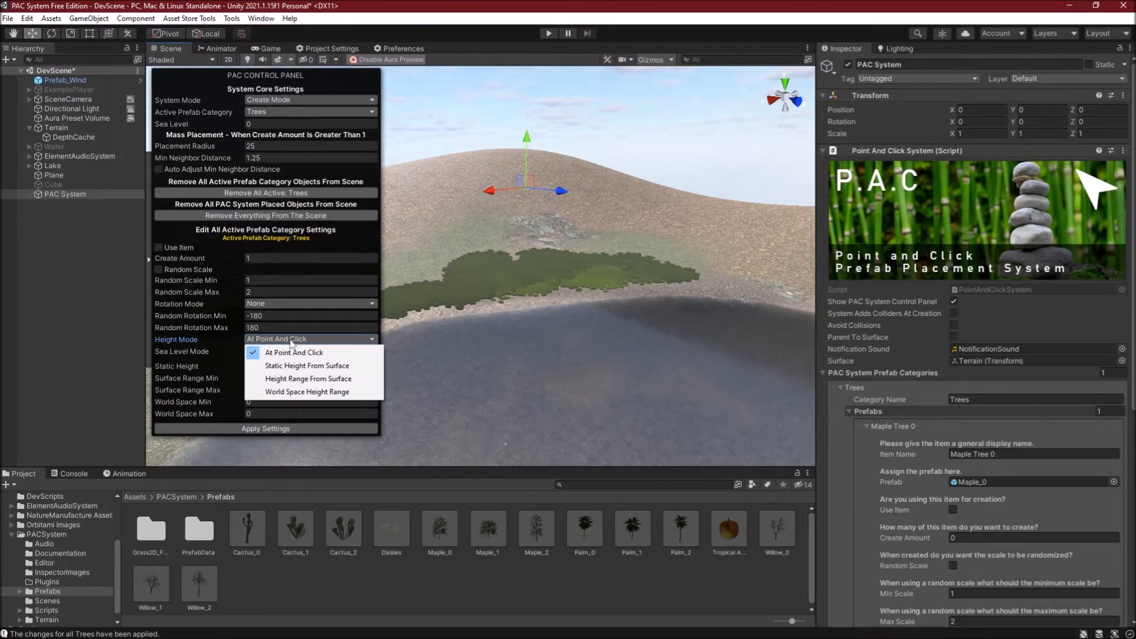
# Select At Point And Click as the height mode
pyautogui.click(294, 352)
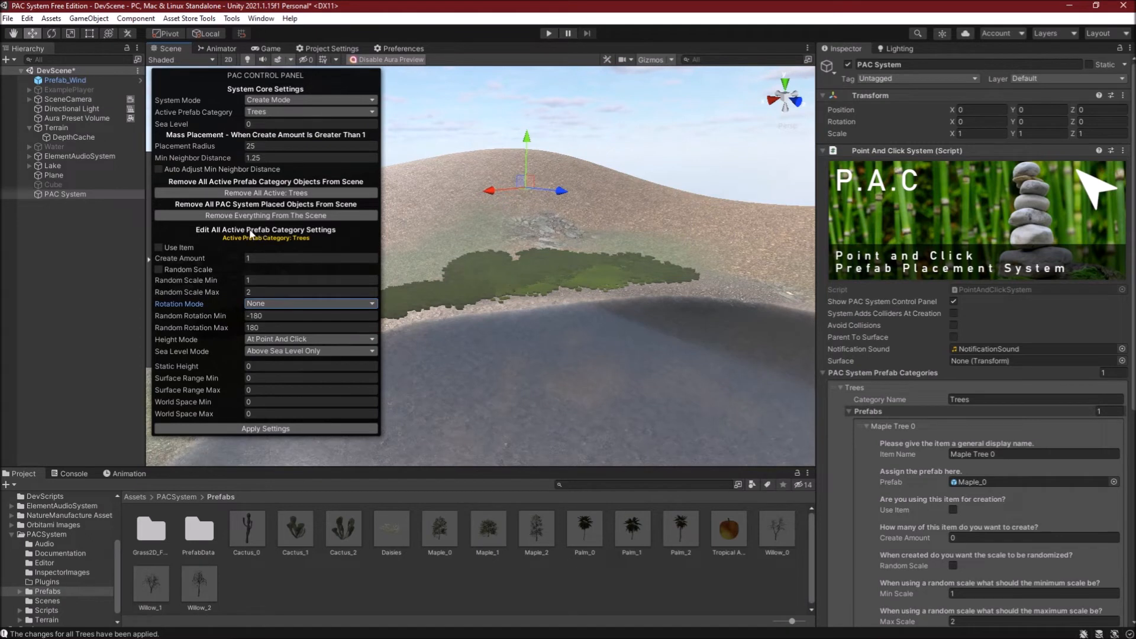
# Tick Use Item, set Create Amount to 500, and tick Random Scale
pyautogui.click(158, 247)
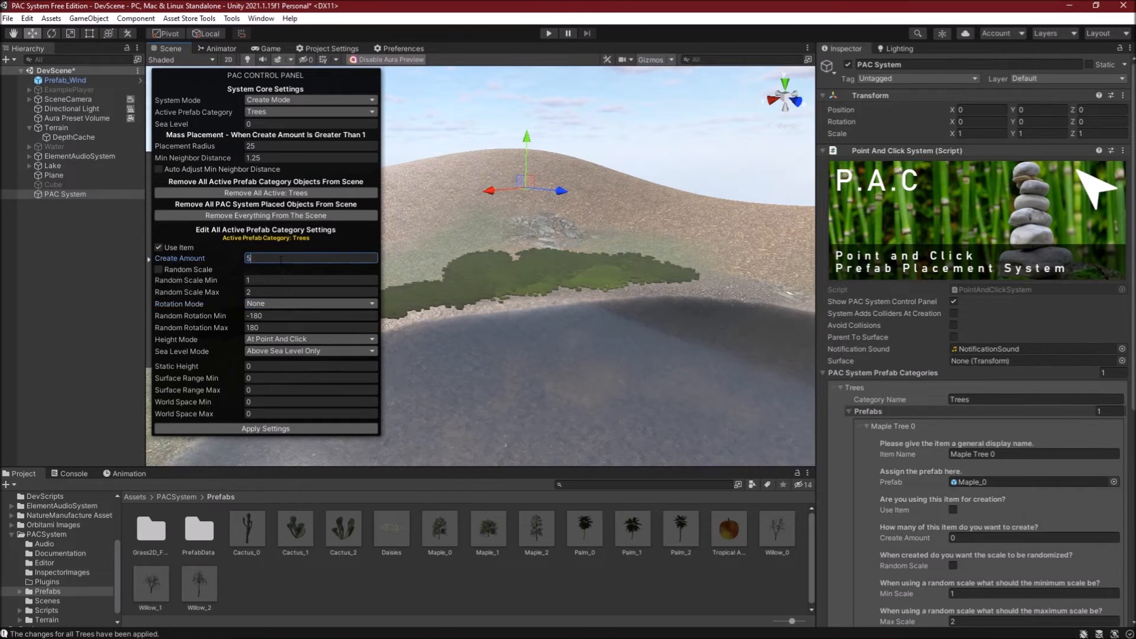
pyautogui.write('500')
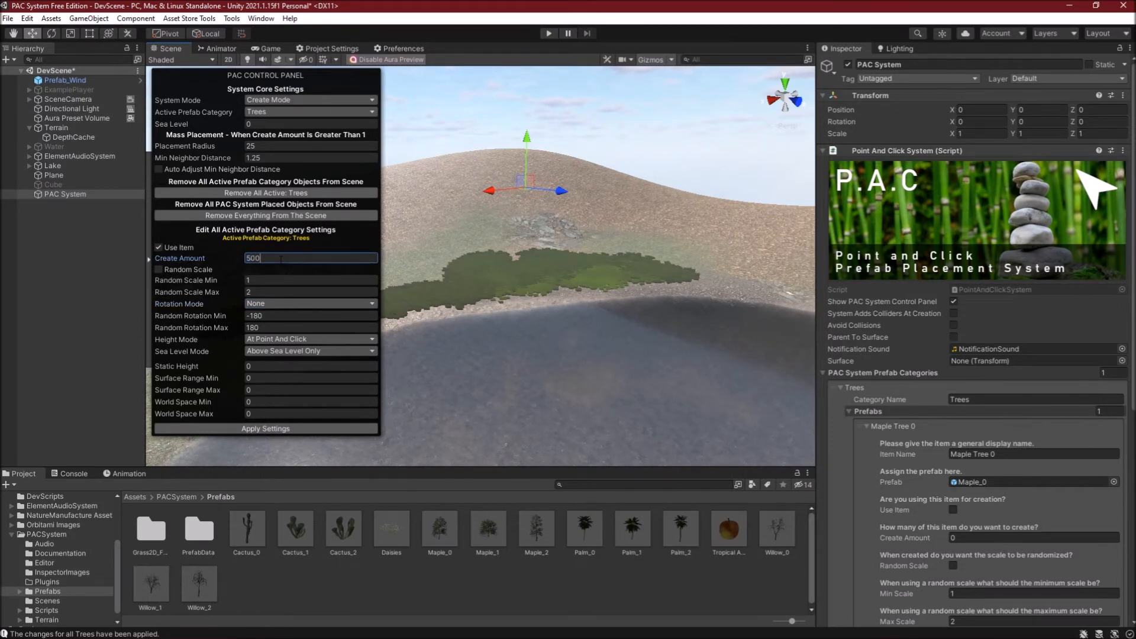
pyautogui.click(158, 269)
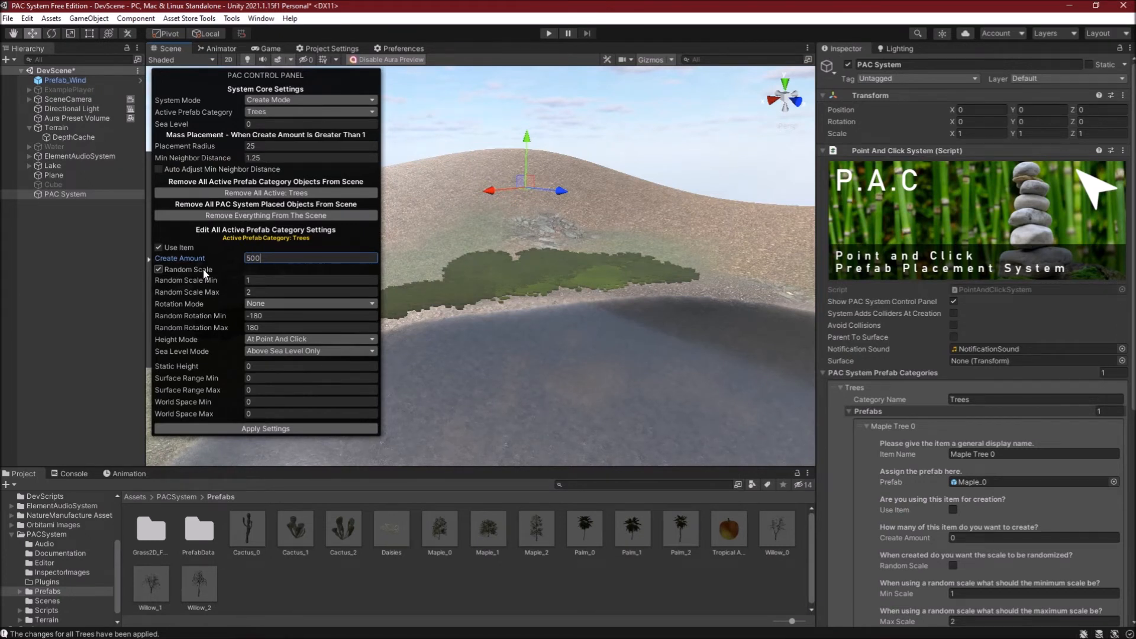
# Set the Trees rotation mode to Random Y
pyautogui.click(310, 303)
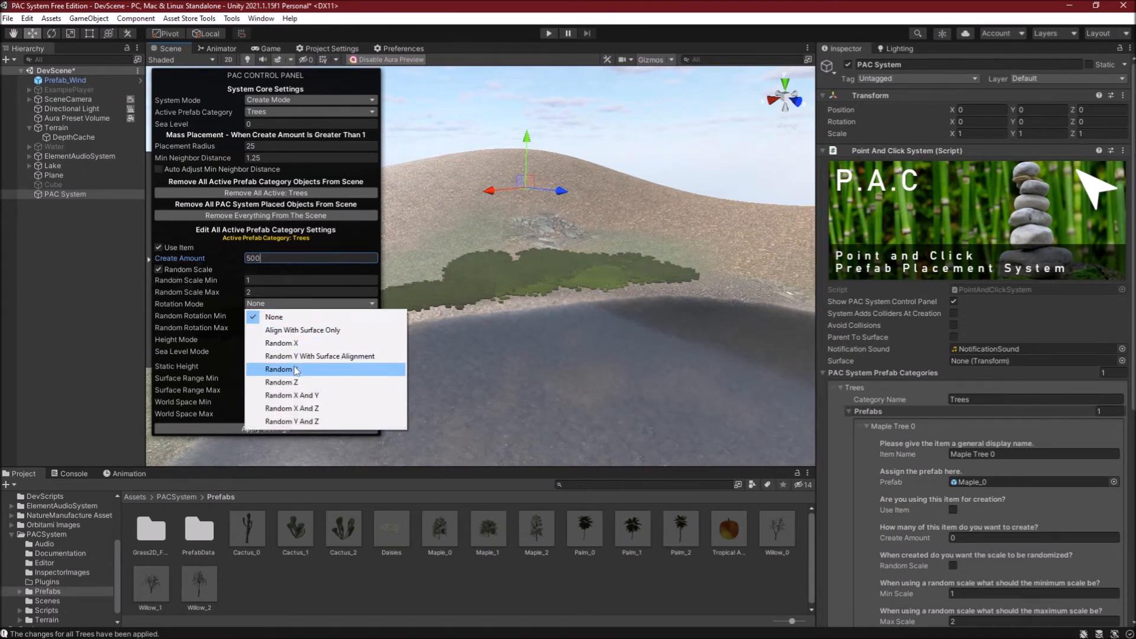
pyautogui.click(279, 369)
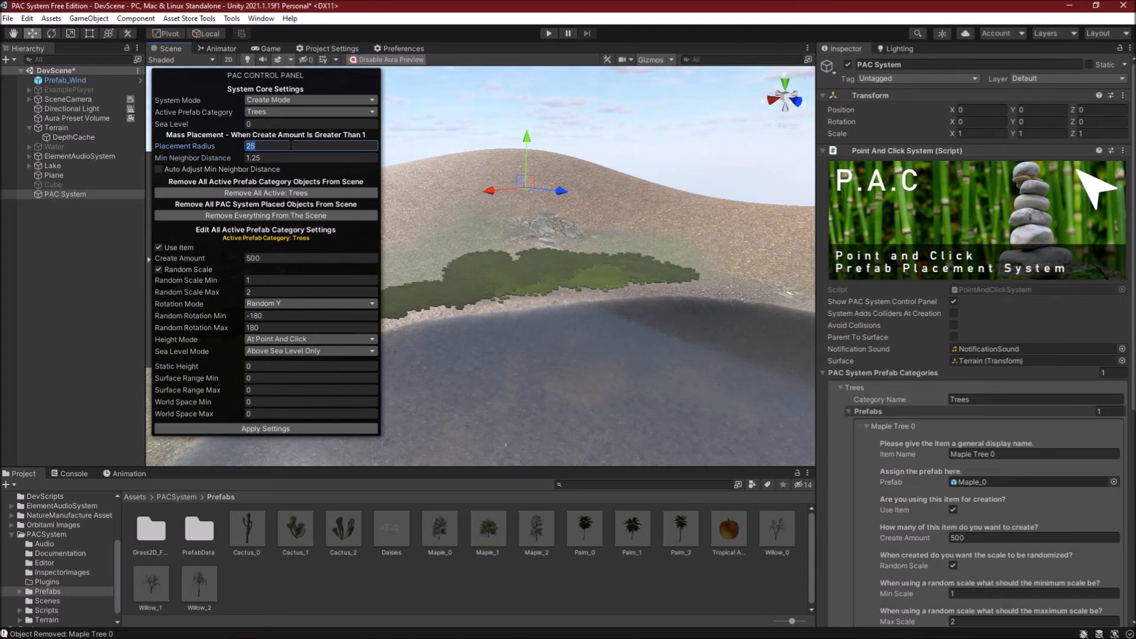
# Enter 512 as Placement Radius and 3 as Min Neighbor Distance
pyautogui.write('512')
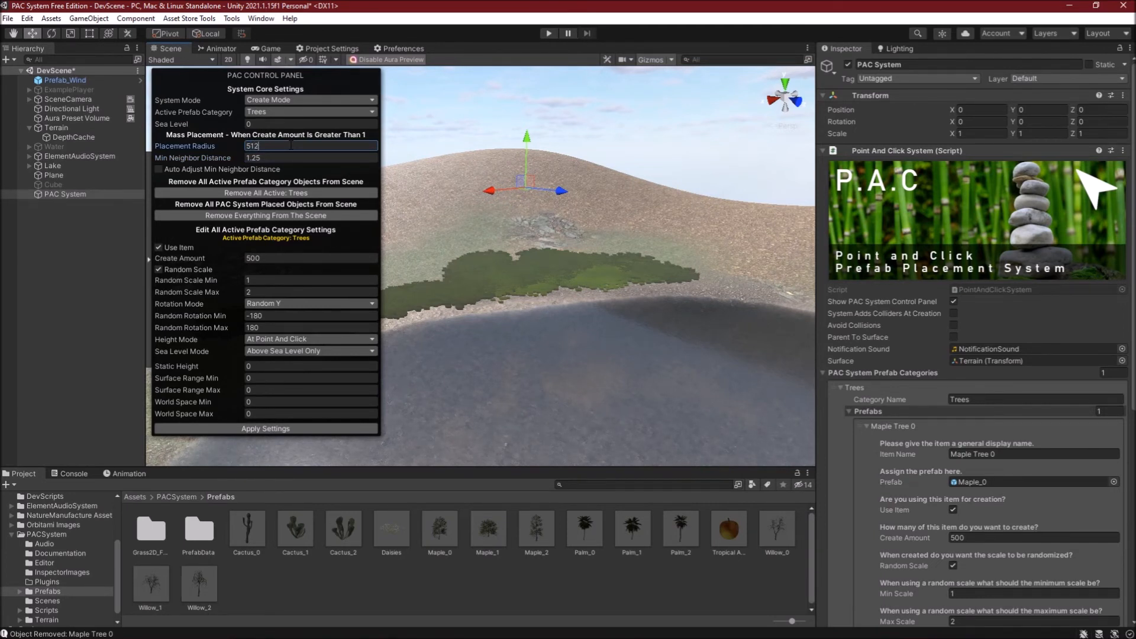
pyautogui.click(310, 158)
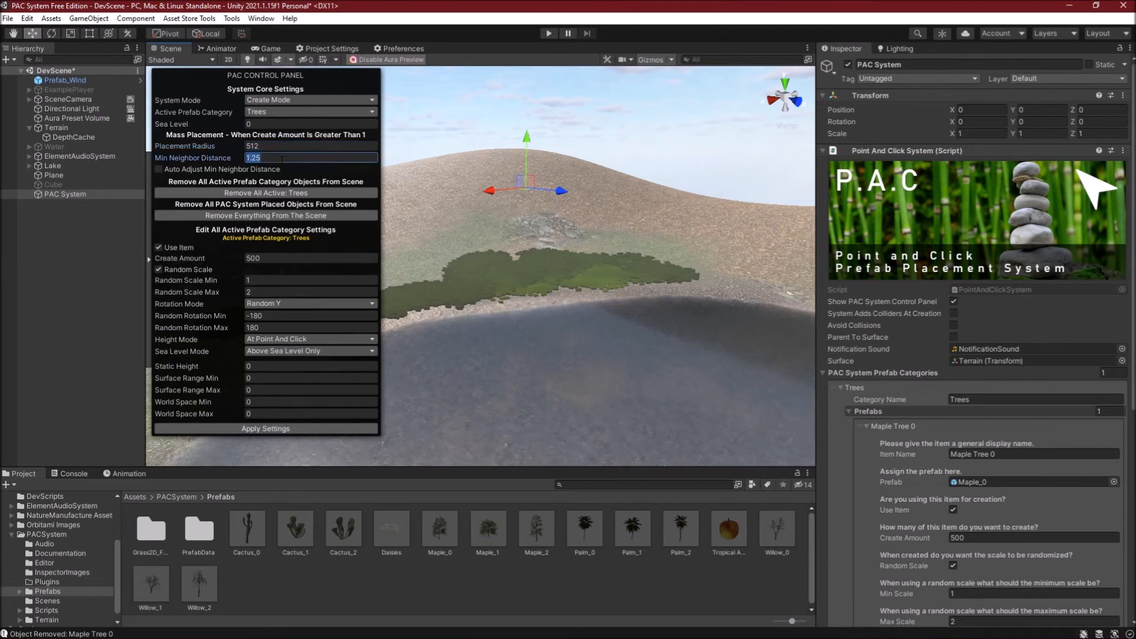
pyautogui.write('3')
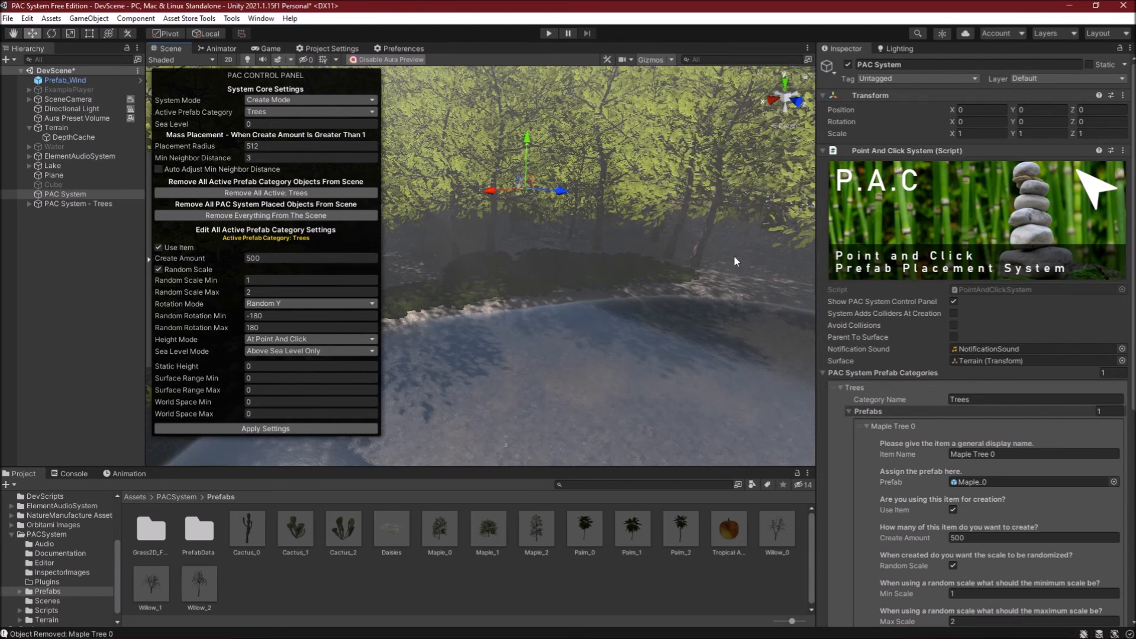
pyautogui.moveTo(708, 262)
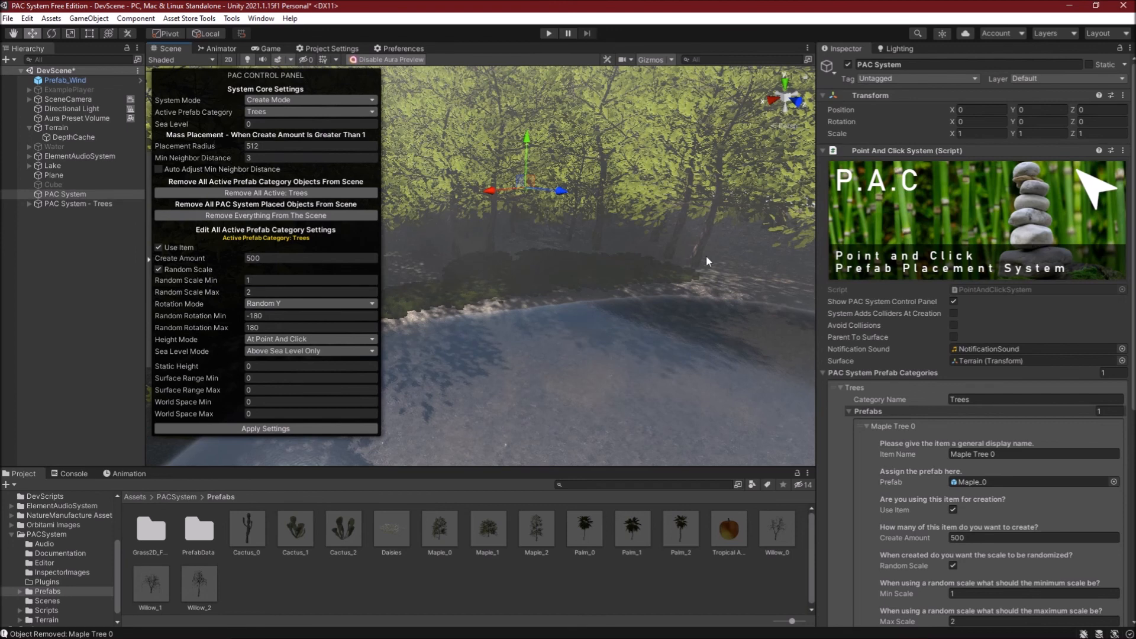
# Remove all placed maple trees with the Remove All Active: Trees button
pyautogui.click(265, 193)
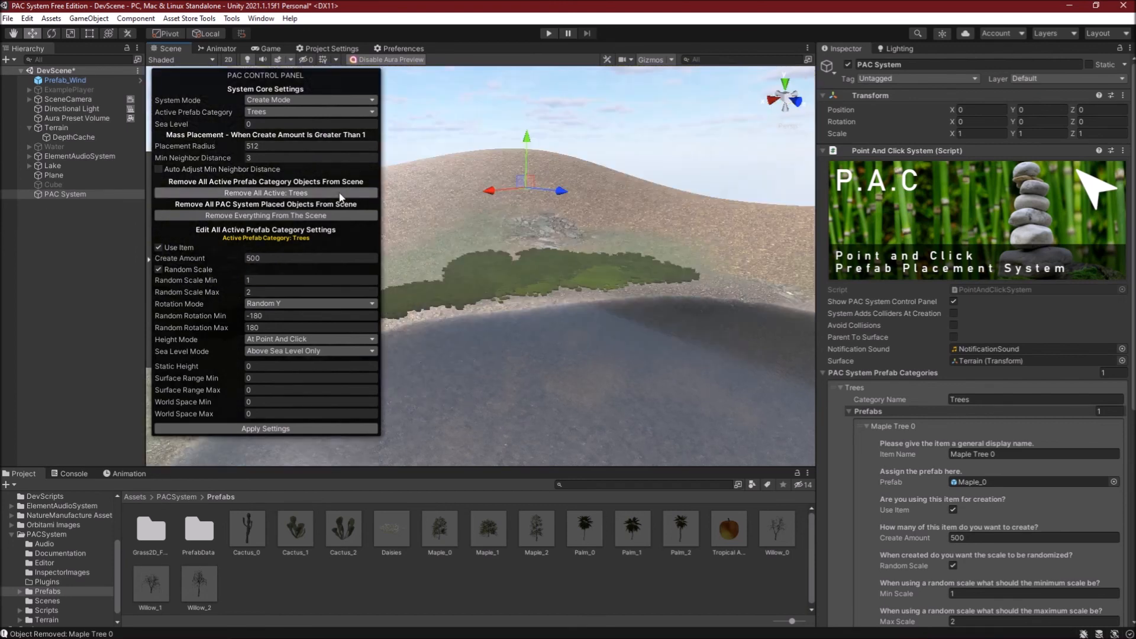